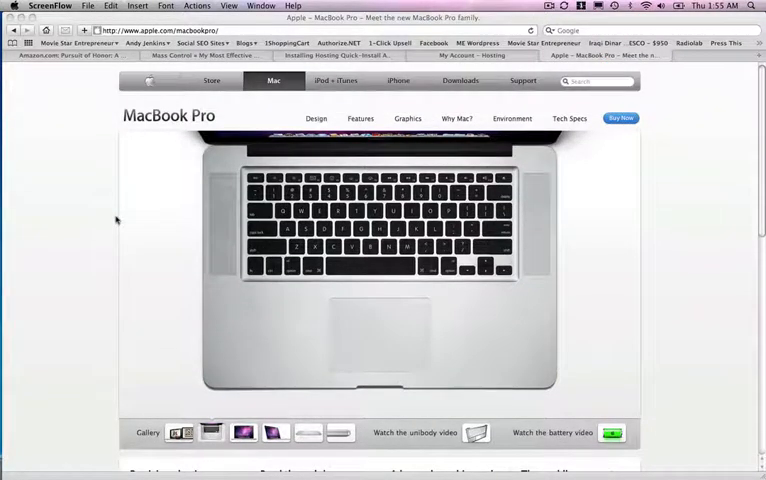
Step: Scroll down the apple.com MacBook Pro page to the gallery image and feature columns
{"action": "scroll", "scroll_direction": "down", "scroll_amount": 3}
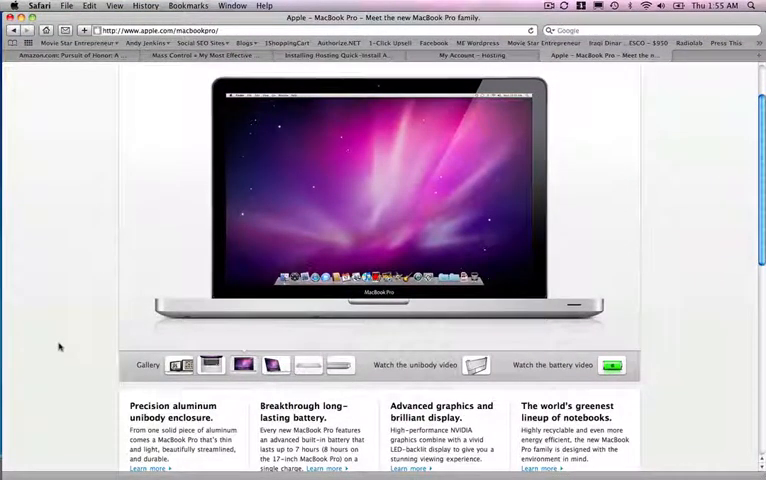
{"action": "mouse_move", "coordinate": [110, 244]}
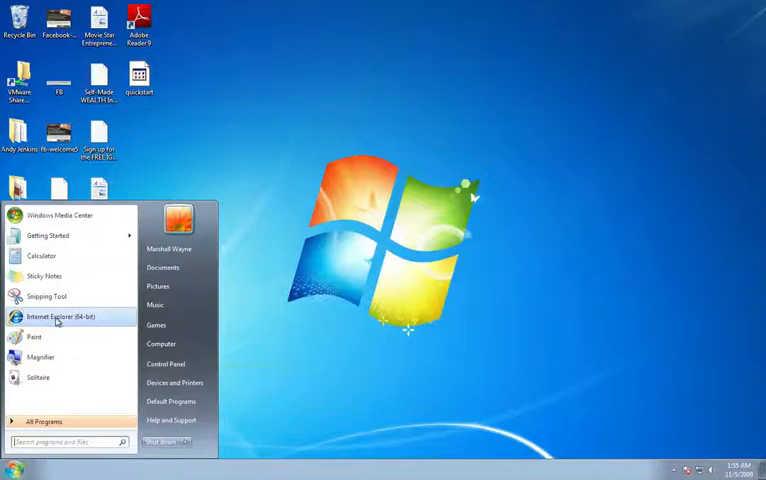
Step: Launch Internet Explorer from the Start menu and search for 'safari' to reach Apple's download page
{"action": "left_click", "coordinate": [56, 316]}
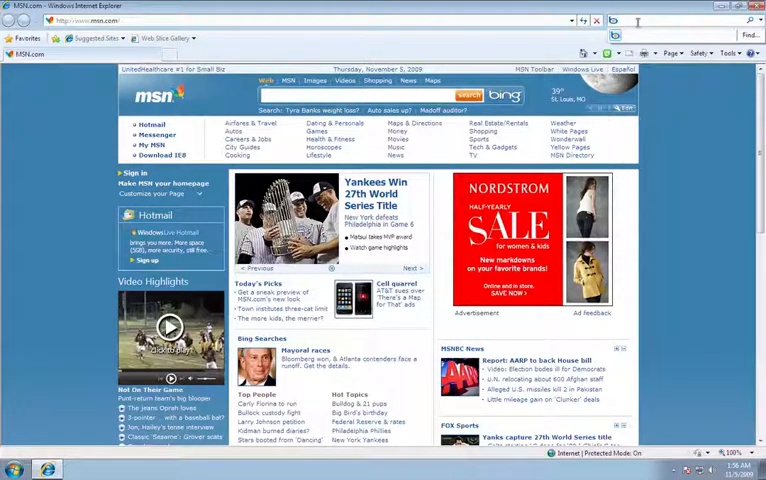
{"action": "type", "text": "safari"}
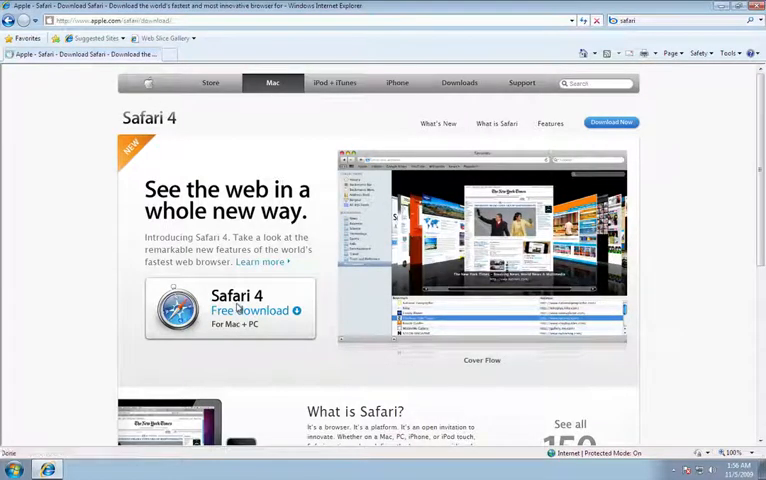
Step: Choose Free Download, pick the Safari 4 edition and start the SafariSetup.exe download
{"action": "left_click", "coordinate": [252, 310]}
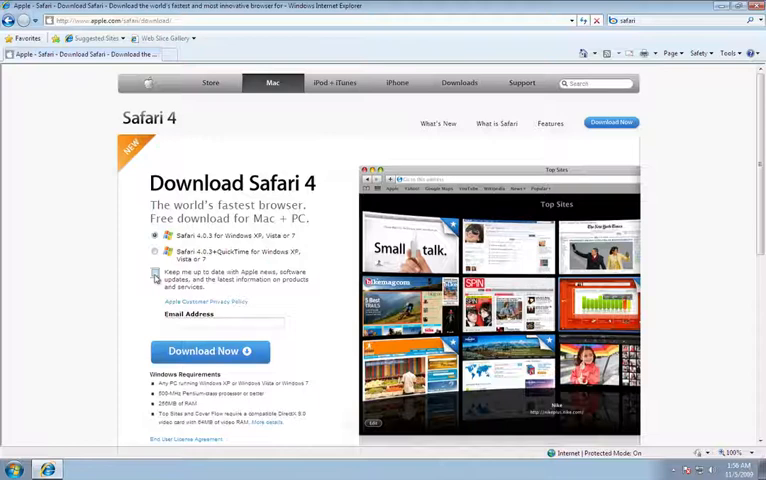
{"action": "left_click", "coordinate": [208, 352]}
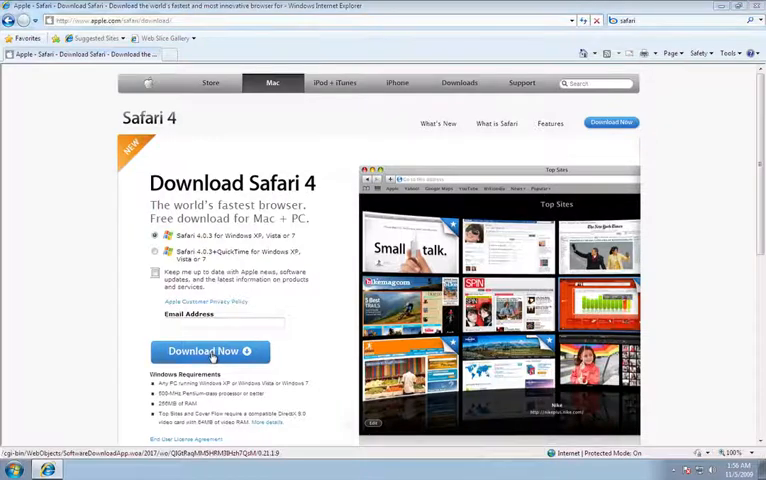
{"action": "left_click", "coordinate": [208, 352]}
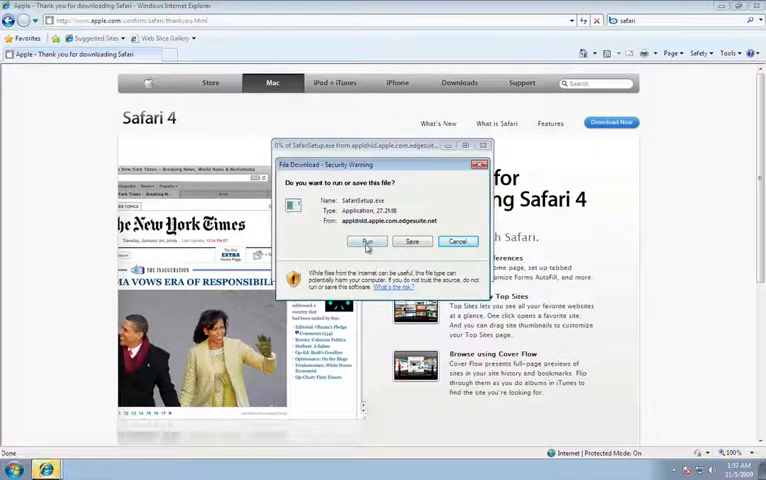
Step: Choose Run for SafariSetup.exe so it downloads and launches, then bring up the programs list
{"action": "left_click", "coordinate": [366, 240]}
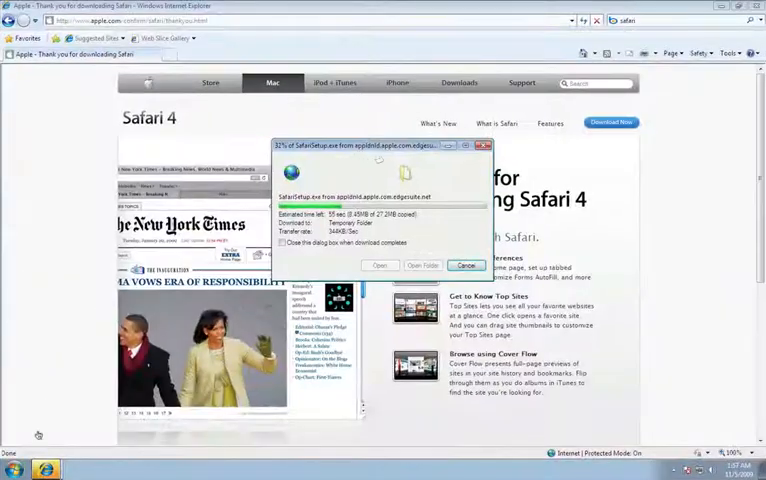
{"action": "left_click", "coordinate": [14, 468]}
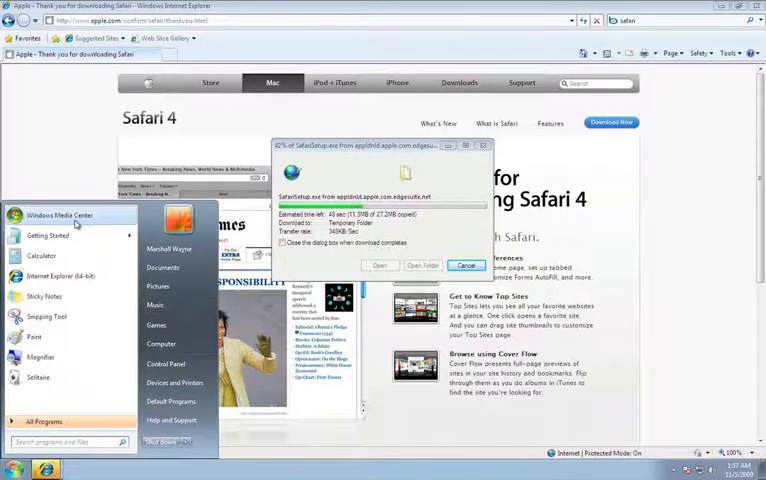
{"action": "left_click", "coordinate": [60, 216]}
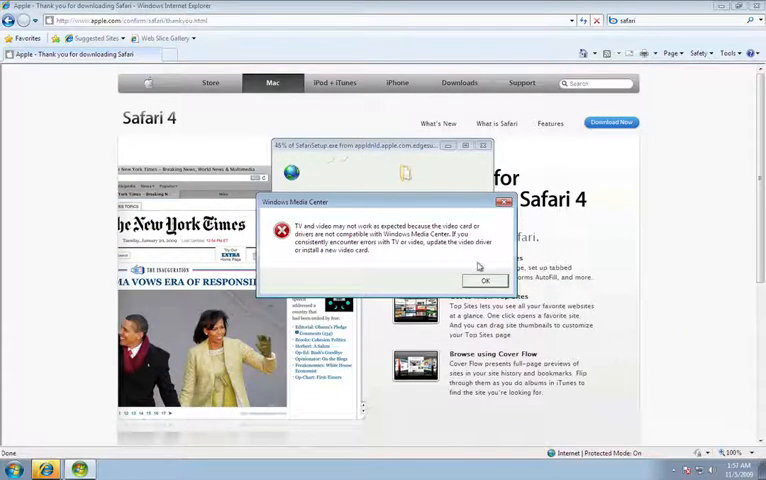
{"action": "left_click", "coordinate": [484, 280]}
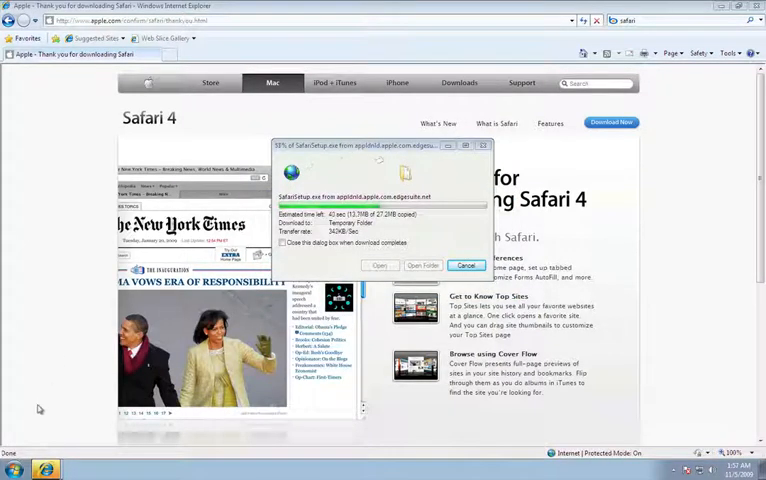
{"action": "left_click", "coordinate": [14, 468]}
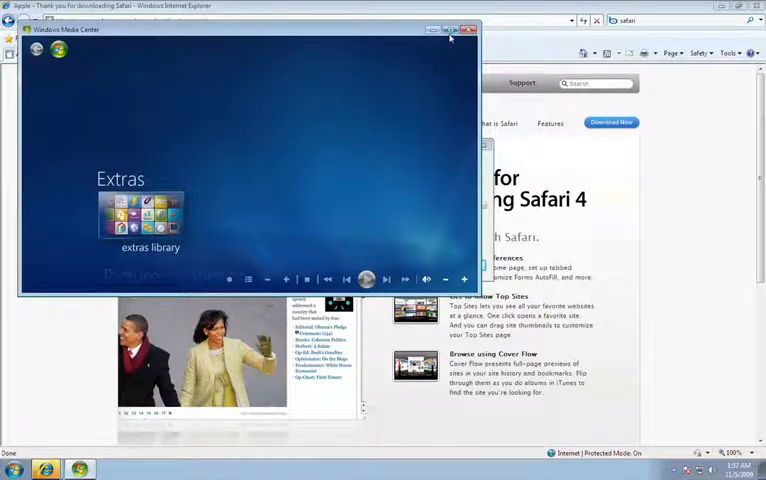
{"action": "left_click", "coordinate": [452, 28]}
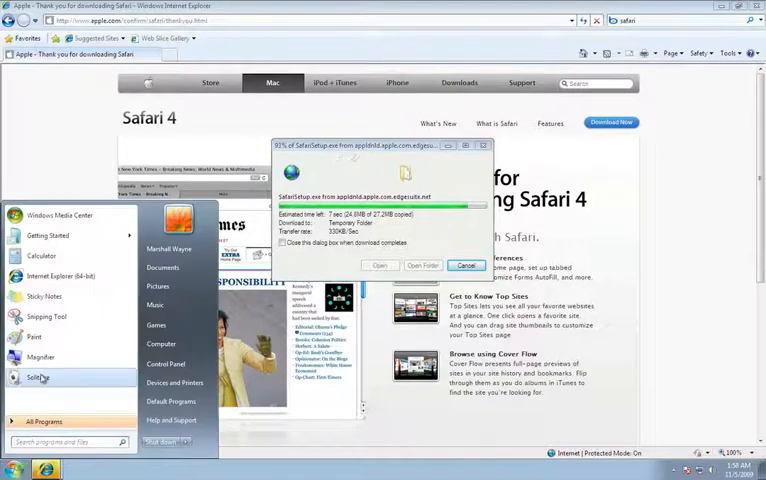
{"action": "left_click", "coordinate": [44, 256]}
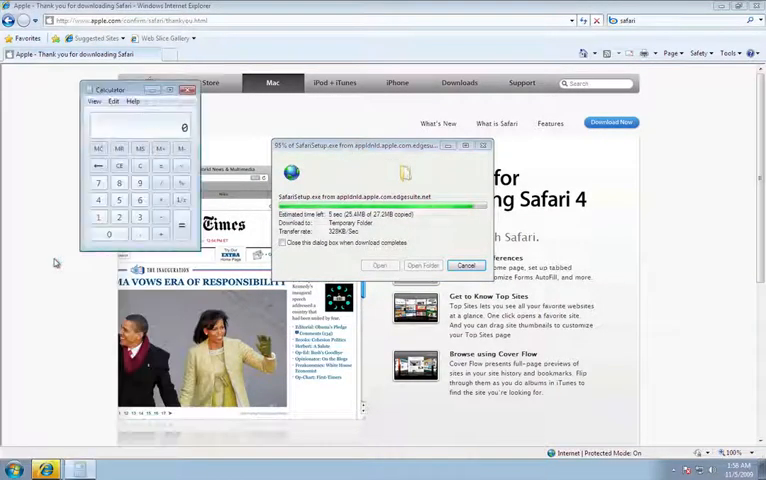
{"action": "left_click", "coordinate": [188, 90]}
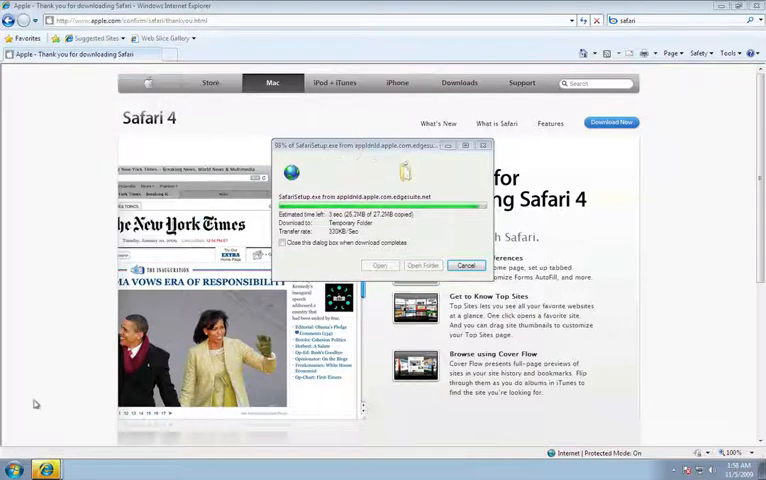
{"action": "left_click", "coordinate": [14, 468]}
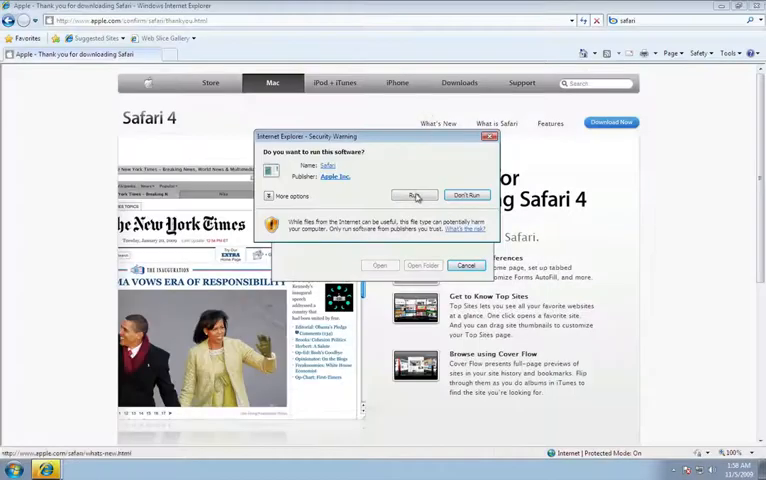
Step: Allow the Safari installer to run, pass its welcome, accept the license terms and continue
{"action": "left_click", "coordinate": [412, 194]}
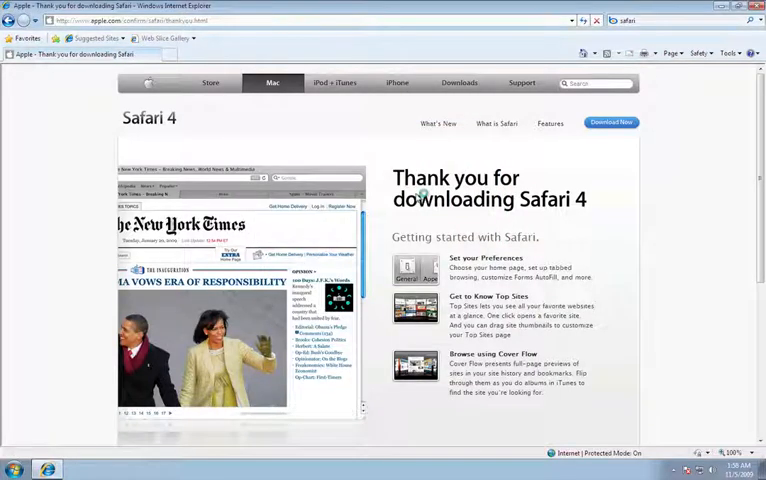
{"action": "left_click", "coordinate": [610, 122]}
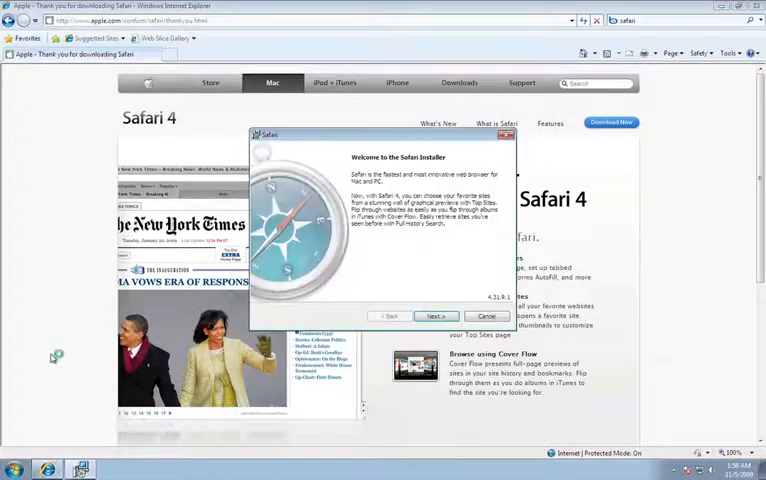
{"action": "left_click", "coordinate": [436, 316]}
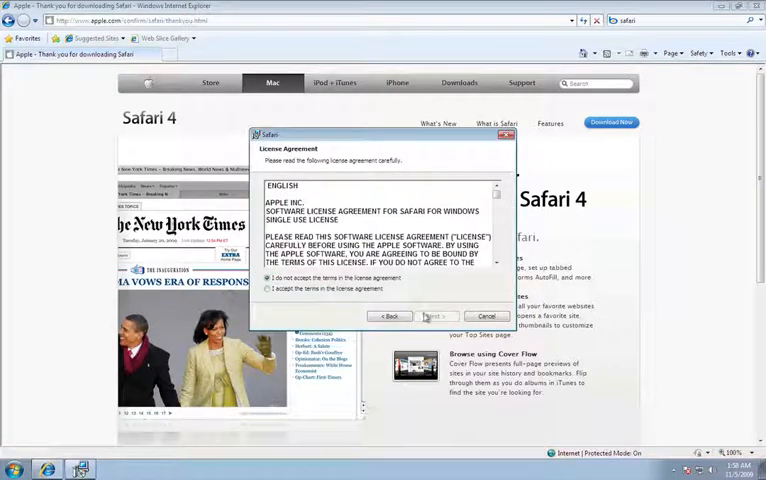
{"action": "left_click", "coordinate": [266, 288]}
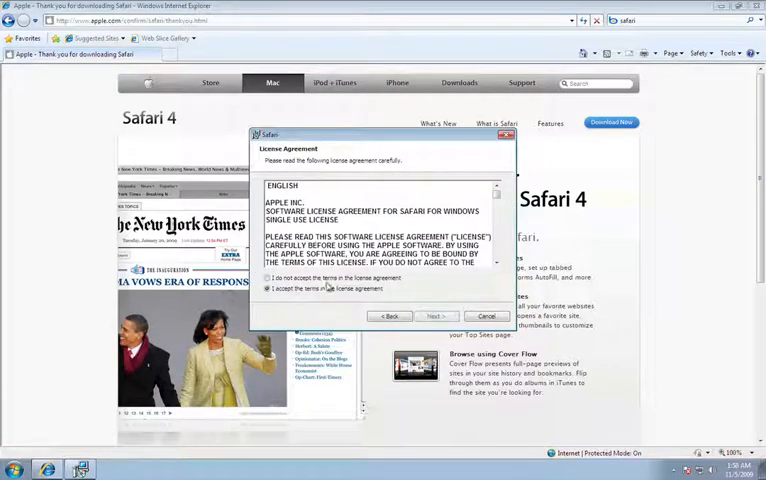
{"action": "left_click", "coordinate": [434, 316]}
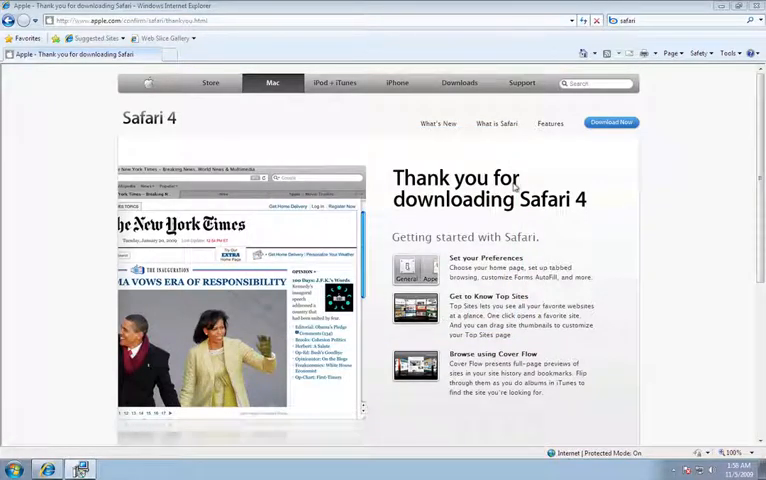
{"action": "mouse_move", "coordinate": [56, 384]}
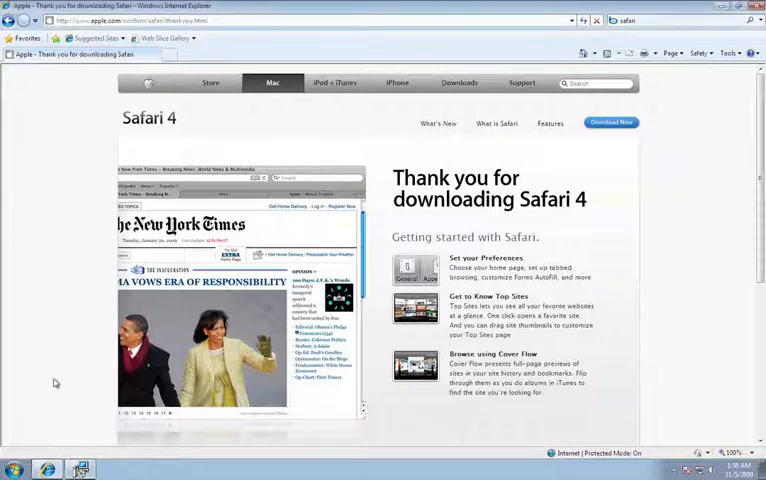
{"action": "left_click", "coordinate": [14, 468]}
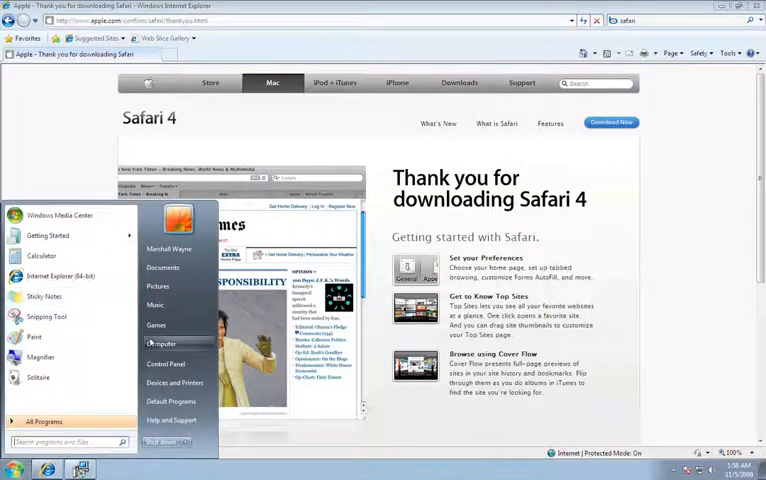
{"action": "mouse_move", "coordinate": [164, 344]}
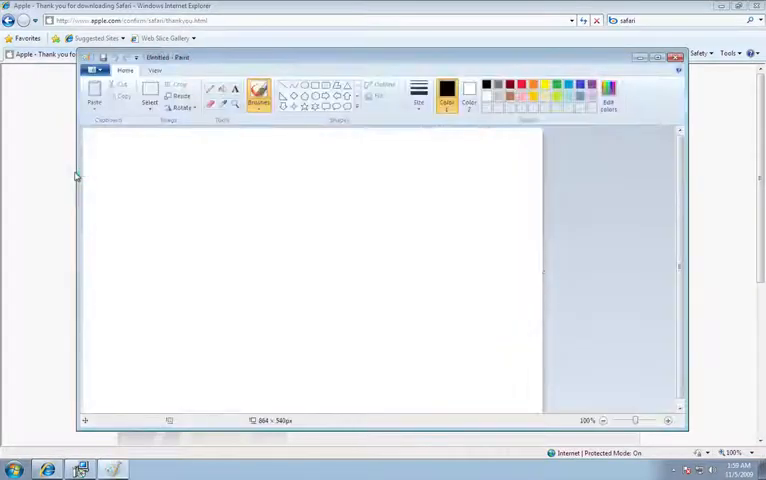
{"action": "mouse_move", "coordinate": [158, 188]}
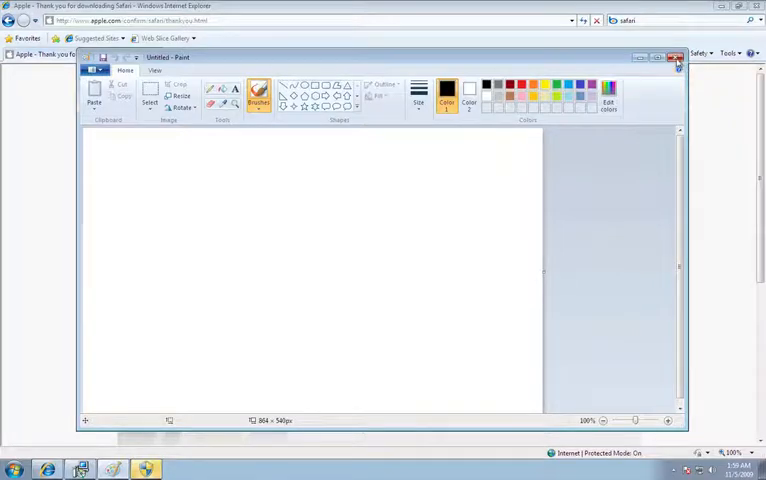
{"action": "left_click", "coordinate": [678, 58]}
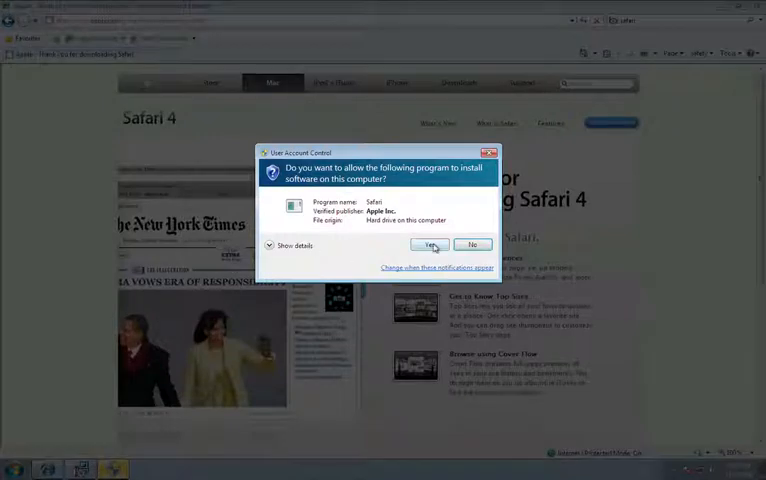
Step: Confirm Yes on the User Account Control prompt and return to the Windows VM window via Exposé
{"action": "left_click", "coordinate": [428, 244]}
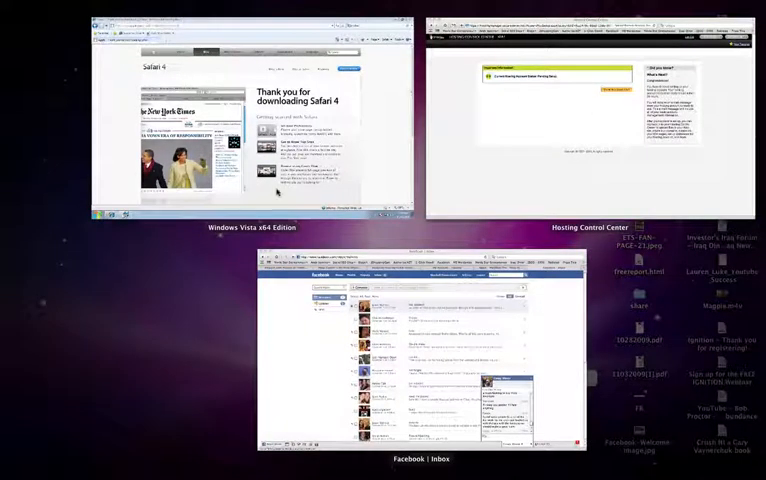
{"action": "left_click", "coordinate": [420, 320]}
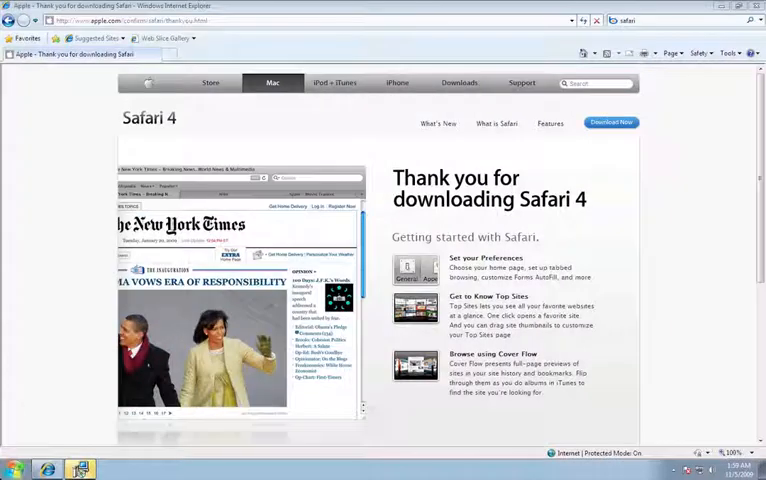
{"action": "mouse_move", "coordinate": [120, 138]}
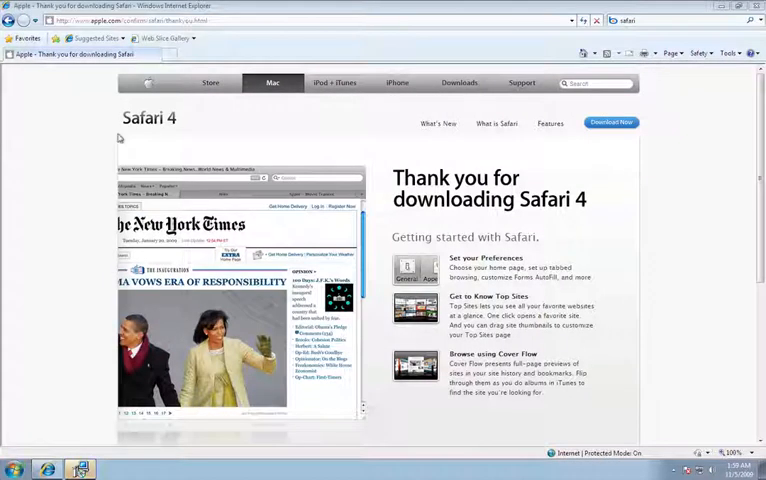